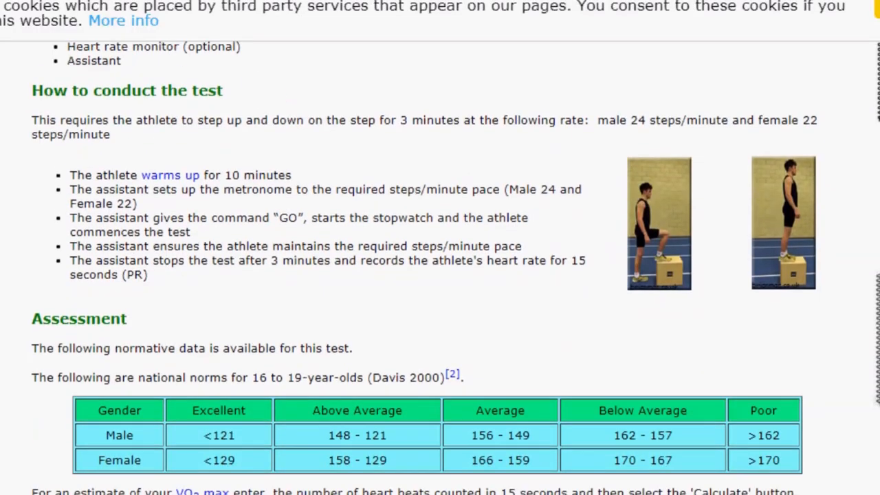
Enter the heartbeats in 15 seconds and calculate the estimated oxygen uptake (47.49 male, 37.74 female)
{"action": "scroll", "scroll_direction": "down", "scroll_amount": 3}
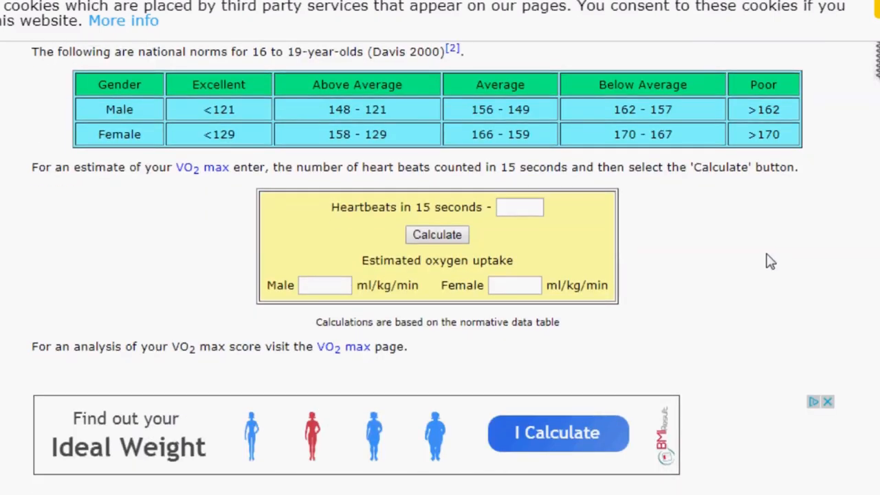
{"action": "type", "text": "35"}
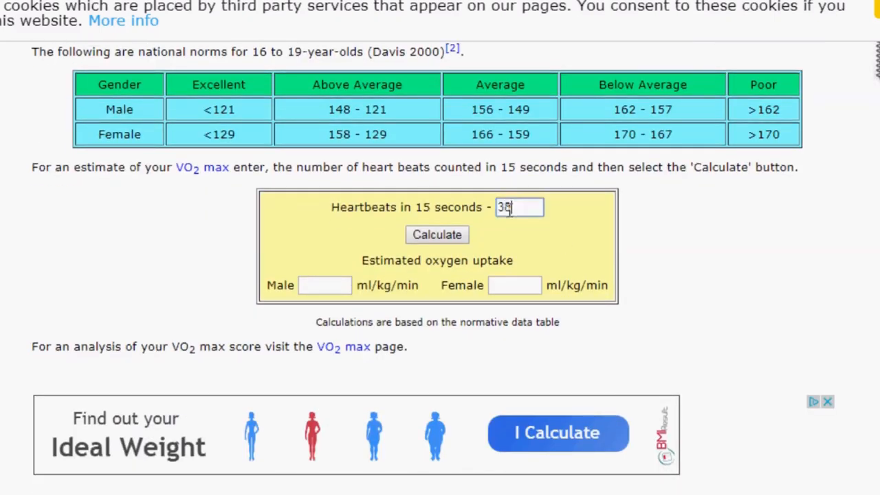
{"action": "left_click", "coordinate": [437, 234]}
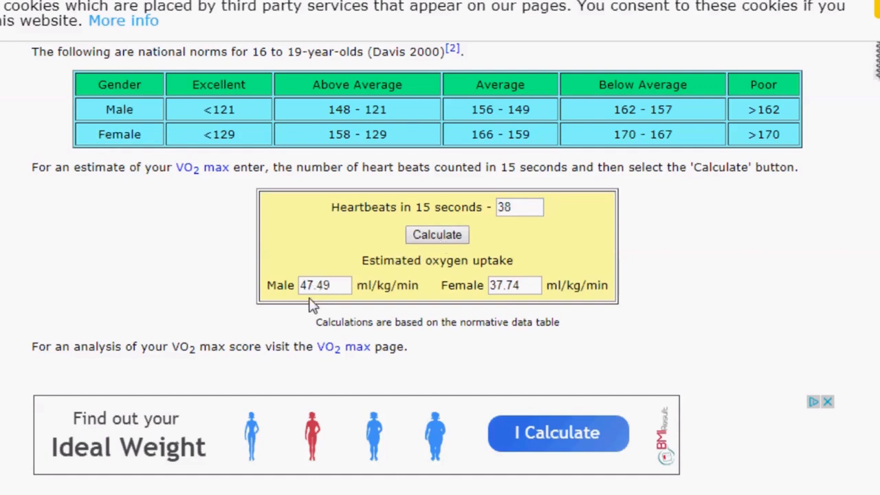
{"action": "mouse_move", "coordinate": [313, 304]}
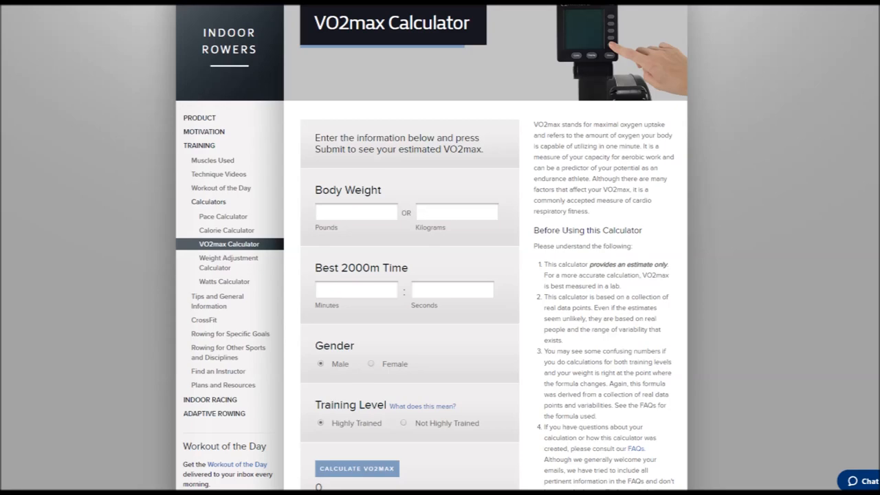
Enter 75.2 kg body weight and calculate VO2max for an 8:00 2000m time
{"action": "type", "text": "75.2"}
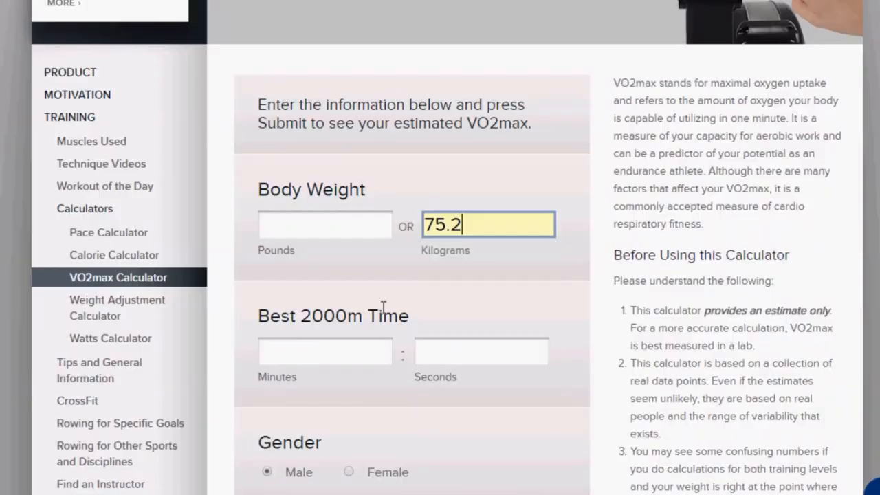
{"action": "scroll", "scroll_direction": "down", "scroll_amount": 3}
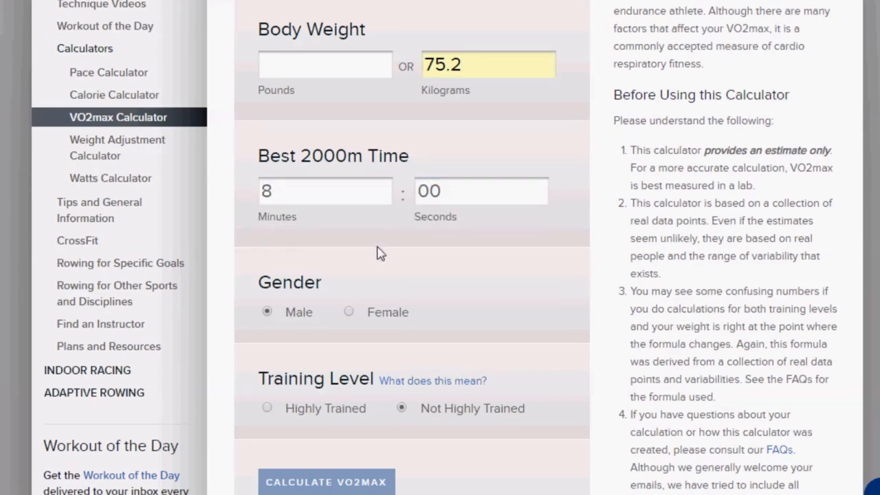
{"action": "left_click", "coordinate": [326, 481]}
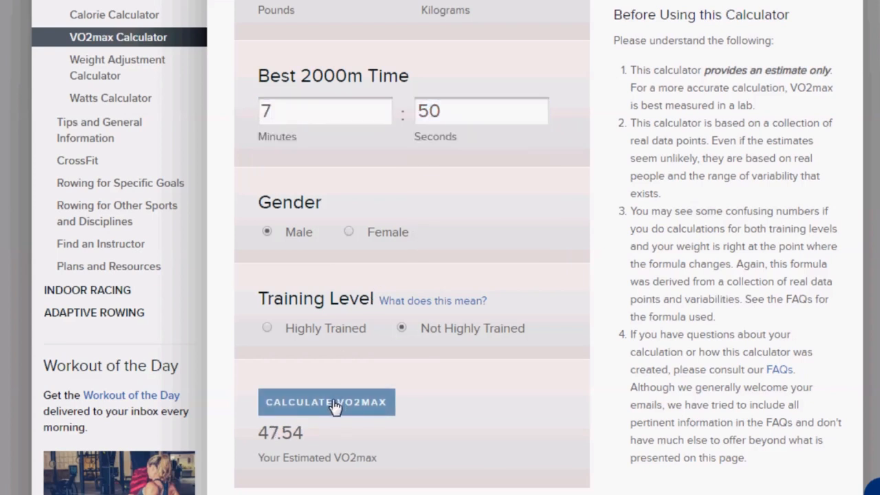
Recalculate the estimate for trial times of 7:50 and 7:45
{"action": "left_click", "coordinate": [325, 402]}
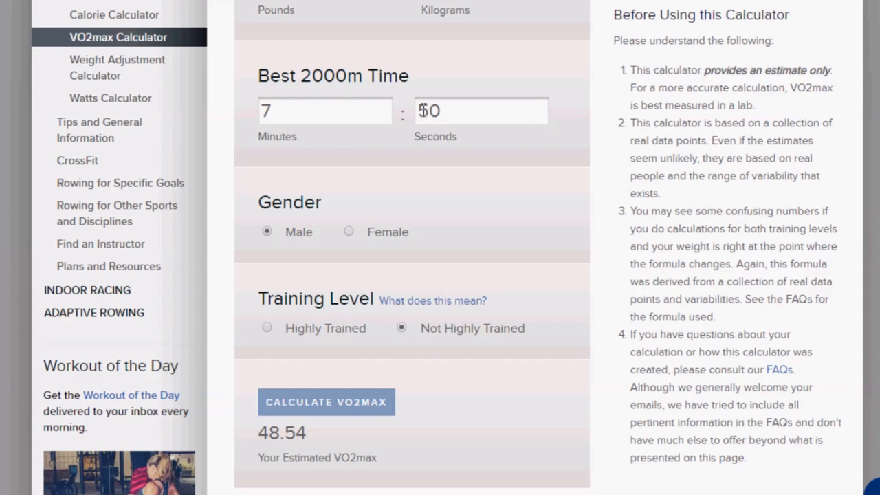
{"action": "type", "text": "45"}
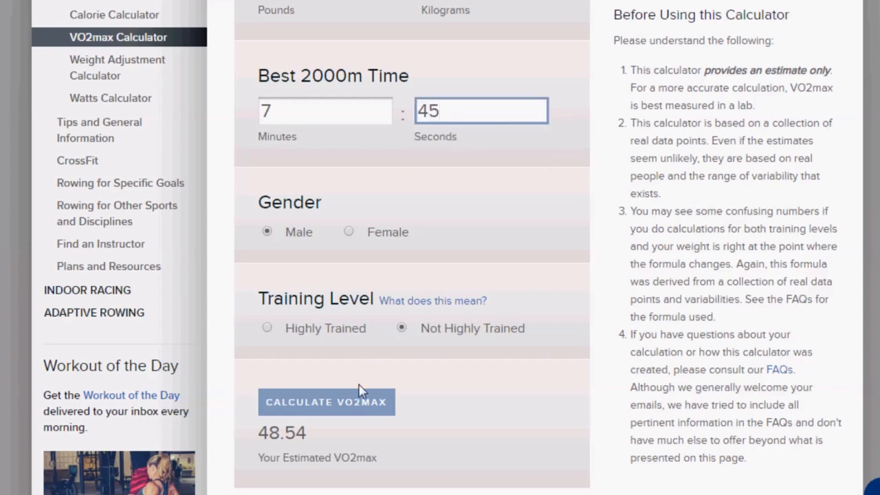
{"action": "left_click", "coordinate": [326, 402]}
{"action": "type", "text": "39.6"}
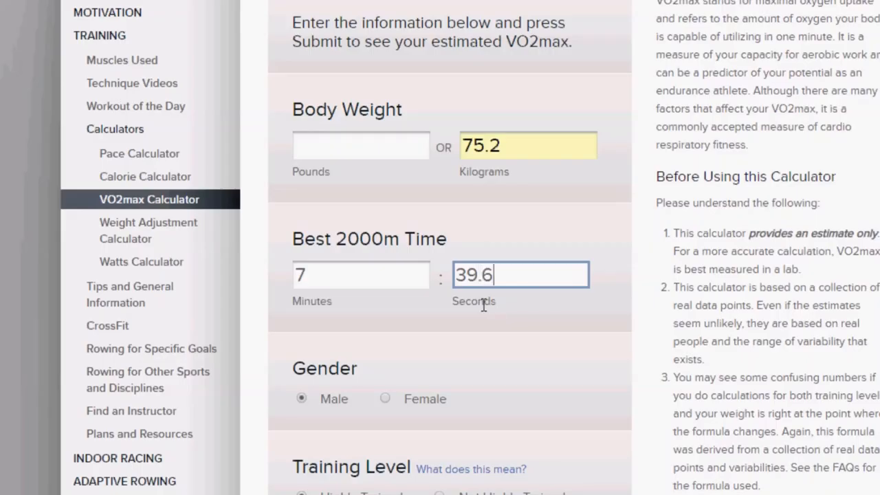
Scroll down toward Calculate VO2max with 75.2 kg, male, highly trained and 7:39.6 entered
{"action": "scroll", "scroll_direction": "down", "scroll_amount": 3}
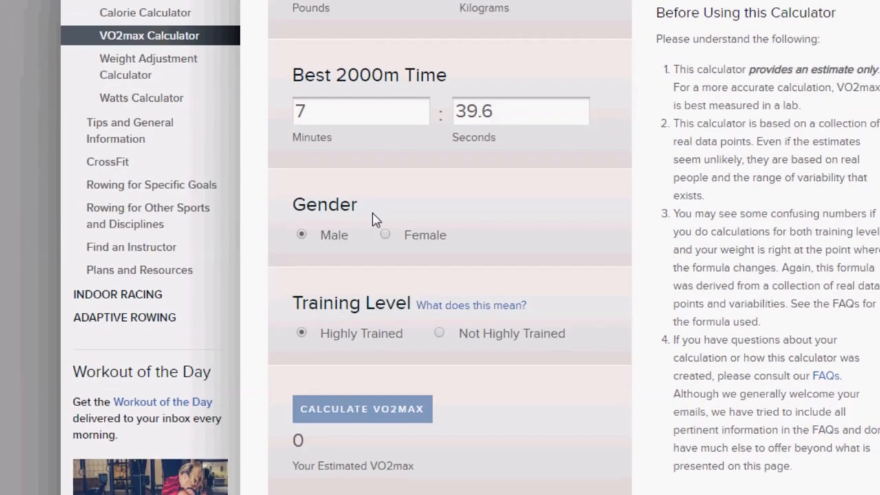